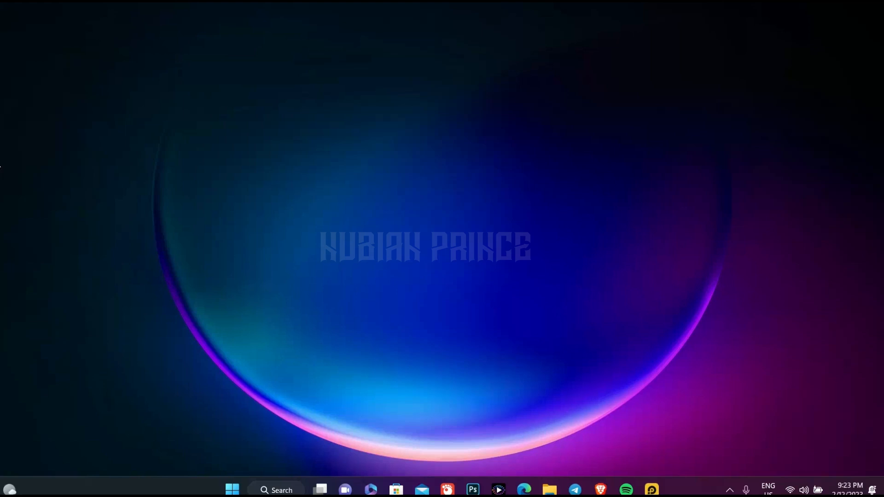
Search Start for 'ld' and reveal the LDPlayer4 shortcut's file location in File Explorer
type("ld")
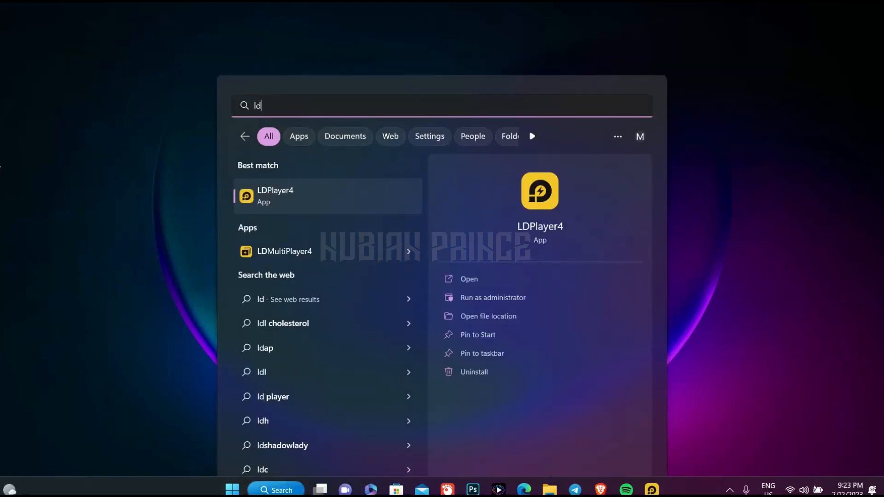
mouse_move(372, 193)
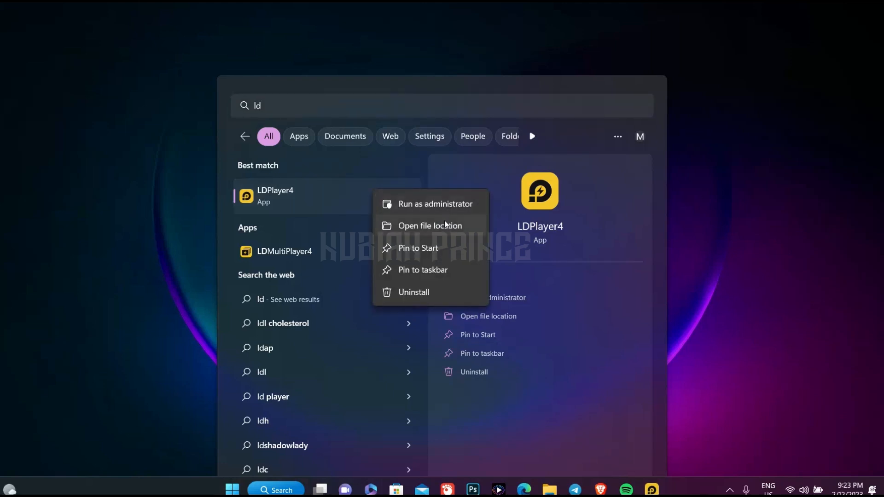
left_click(430, 226)
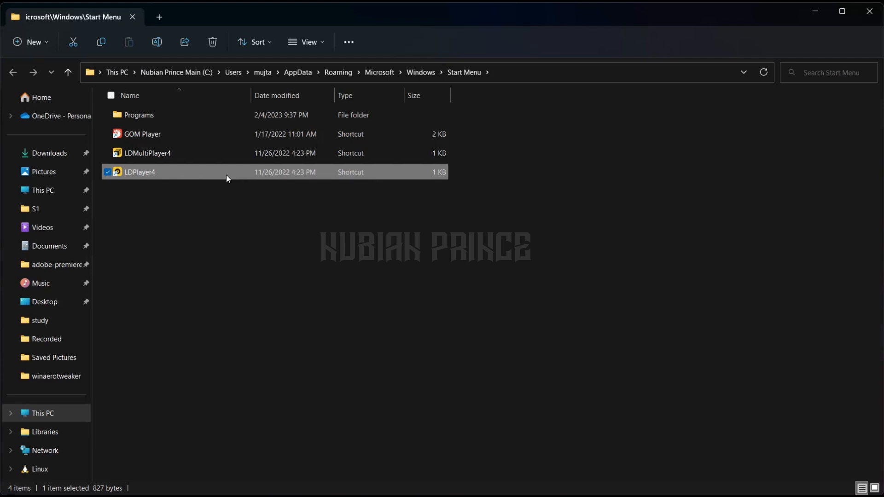
Enable 'Run this program in compatibility mode for' Windows 8 in the LDPlayer4 shortcut properties and apply it
right_click(139, 173)
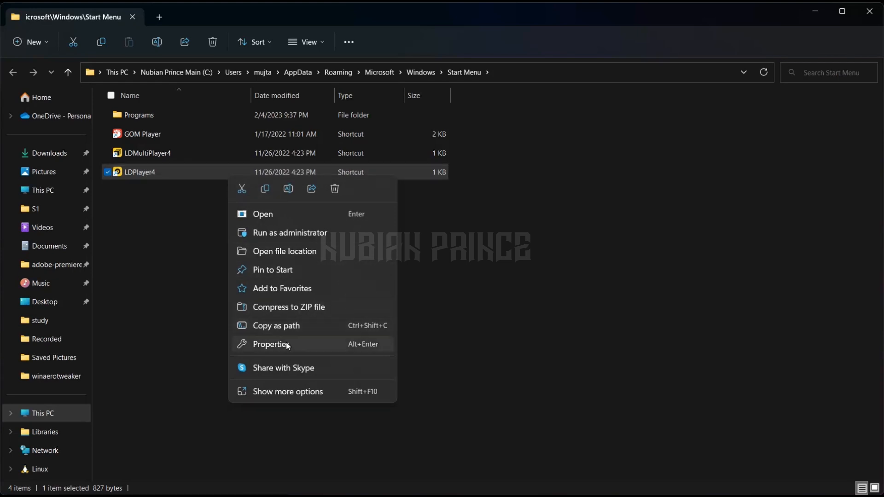
left_click(271, 344)
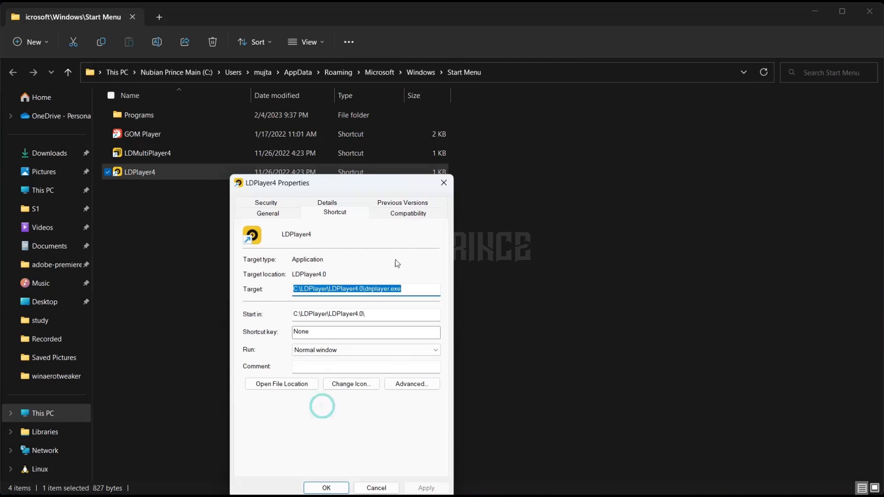
left_click(408, 212)
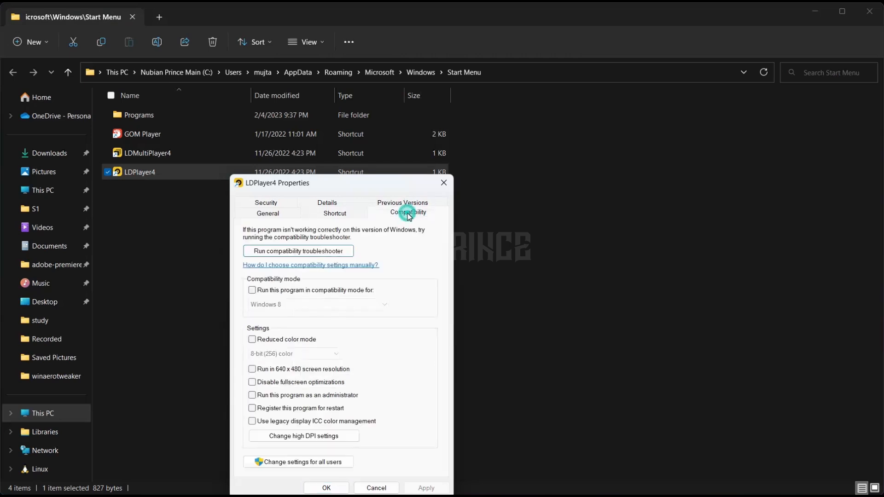
left_click(408, 212)
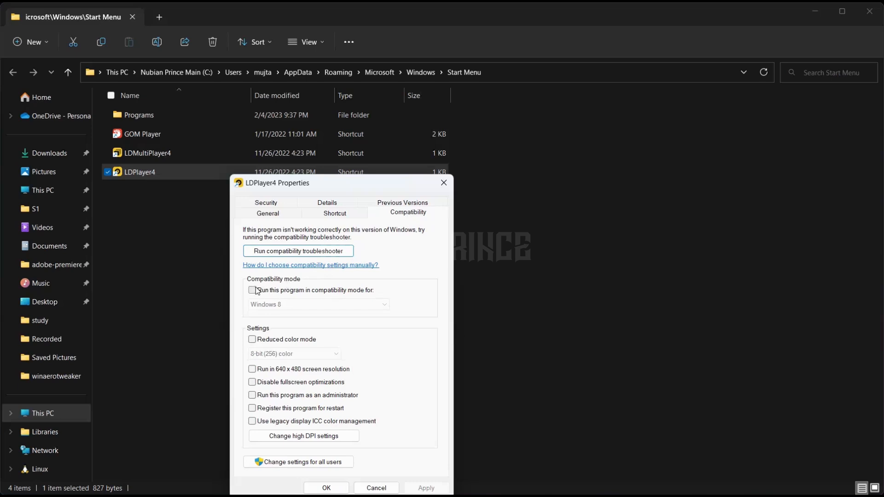
left_click(252, 290)
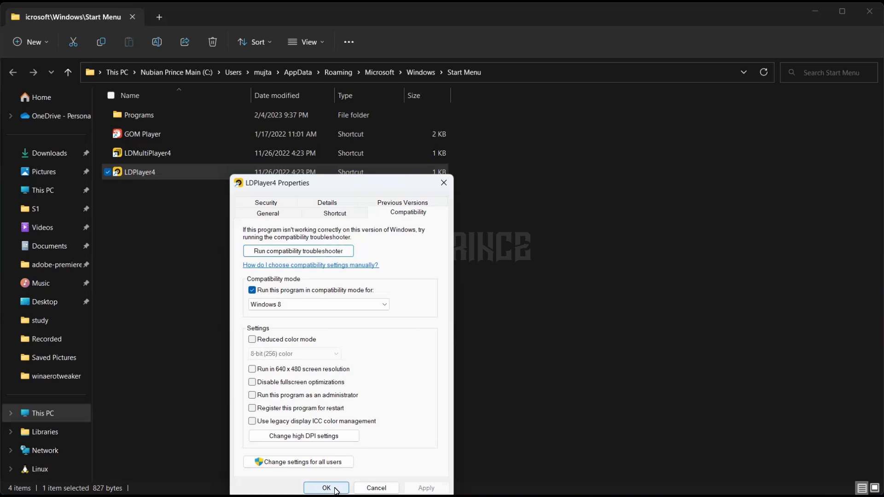
left_click(326, 488)
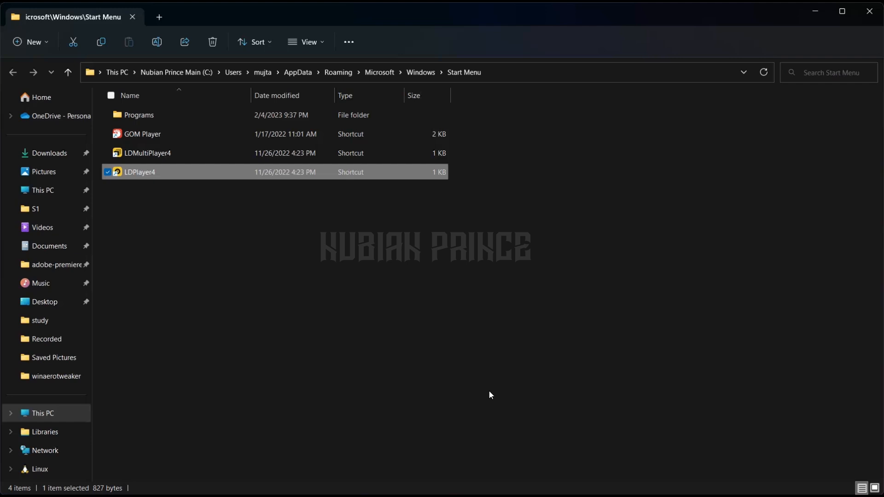
left_click(231, 488)
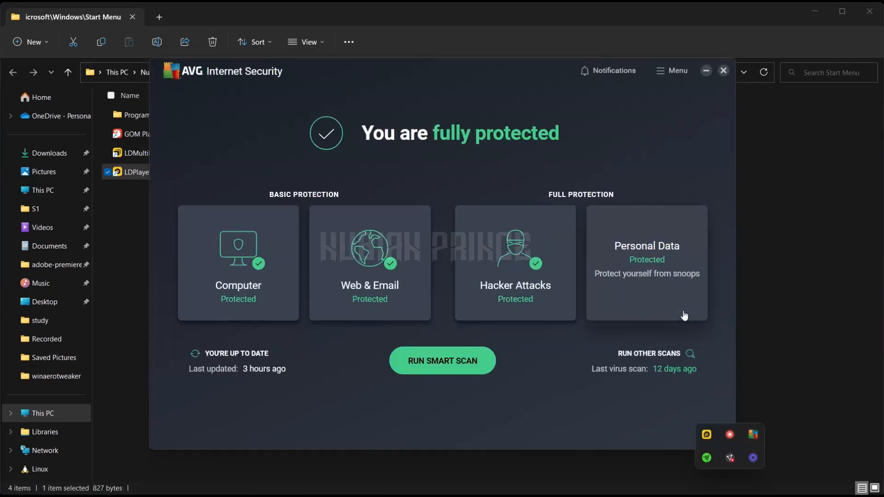
left_click(238, 263)
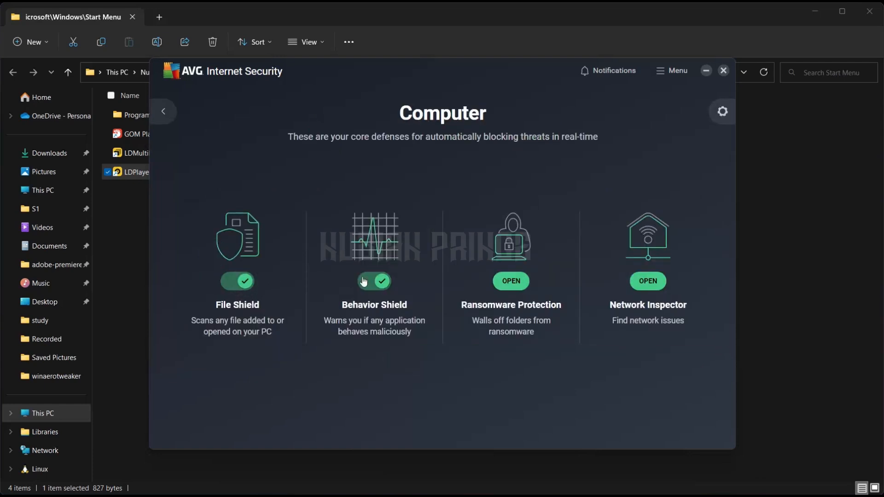
mouse_move(243, 291)
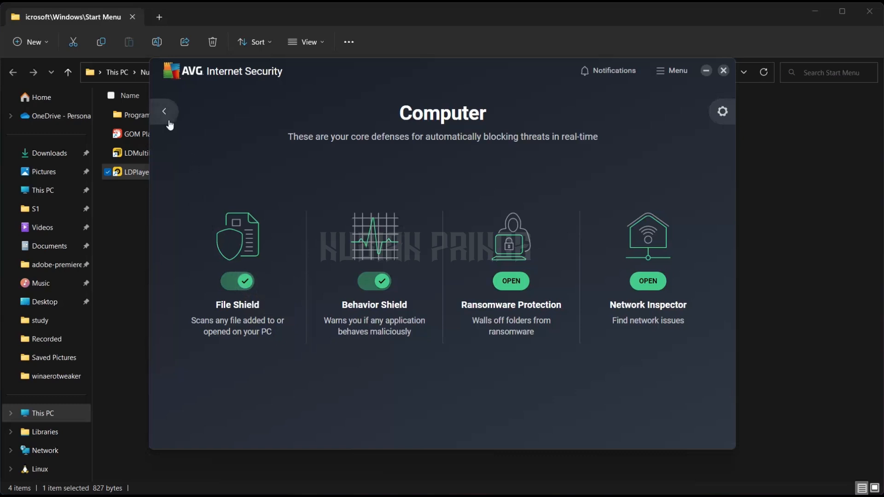
left_click(164, 111)
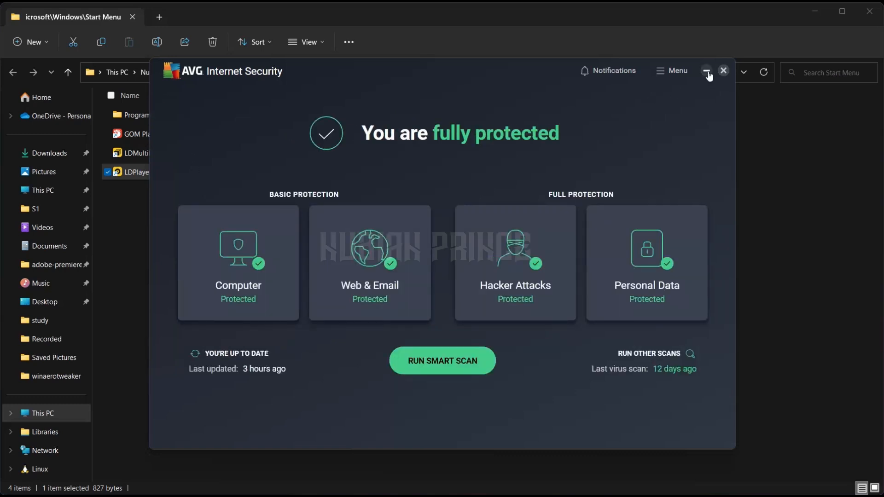
left_click(708, 71)
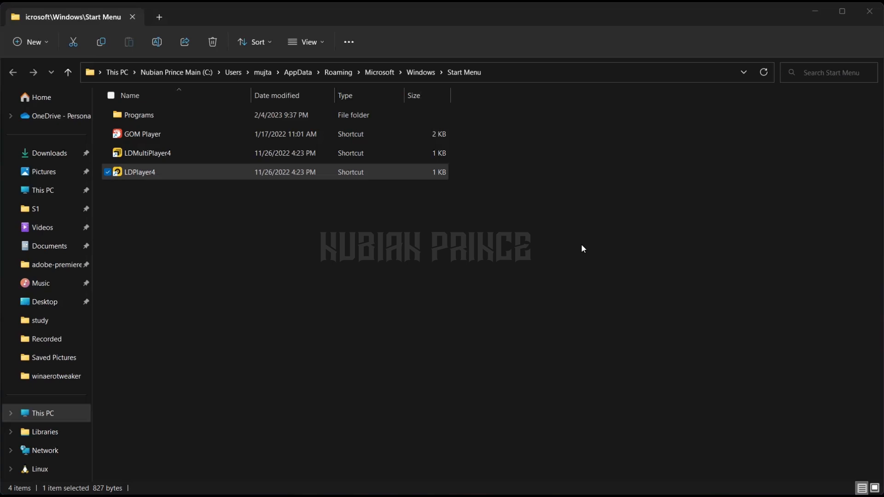
left_click(219, 488)
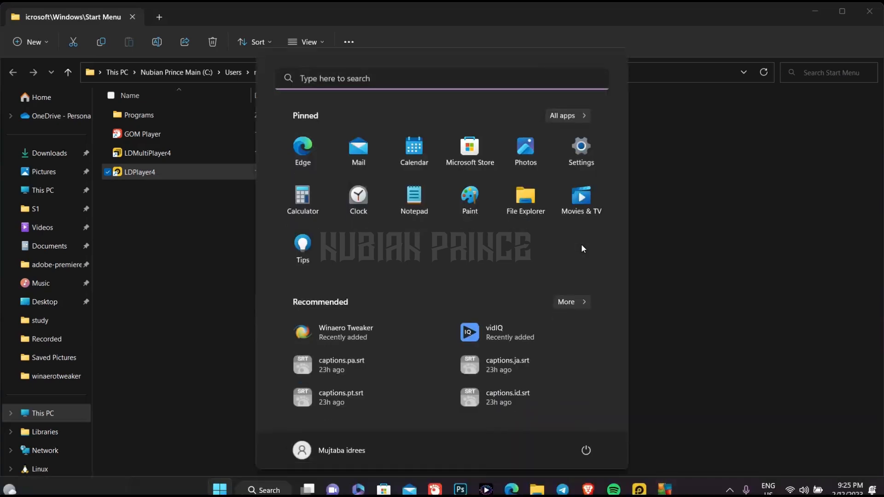
Search Start for 'control Panel' and bring up Programs and Features with the installed programs
type("control Panel")
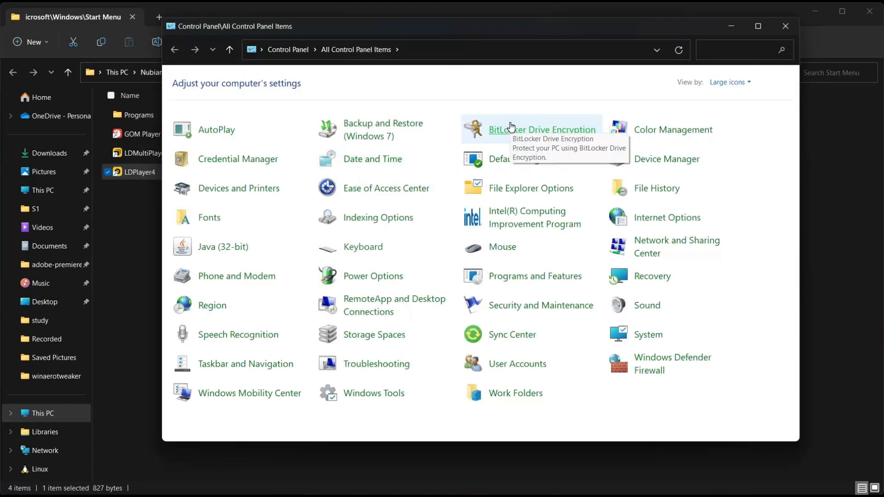
mouse_move(501, 159)
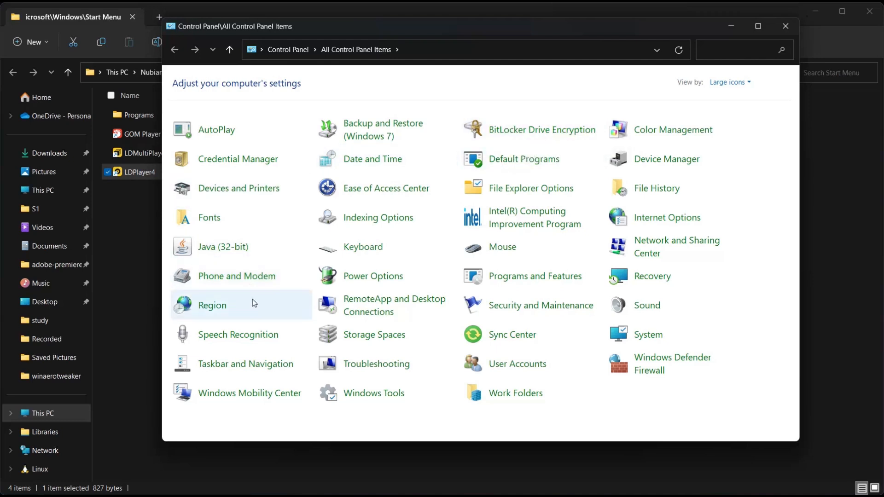
mouse_move(506, 285)
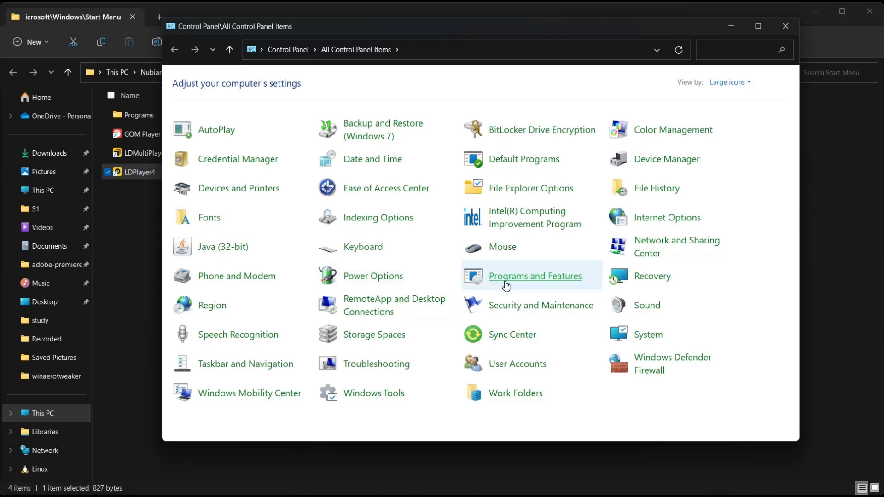
left_click(535, 276)
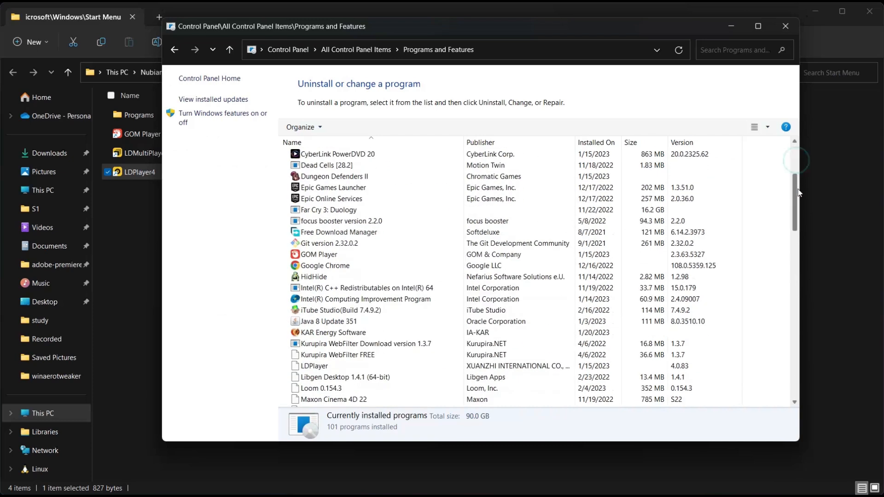
Begin uninstalling LDPlayer, cancel its uninstall survey and close the Programs and Features window
scroll("down", 3)
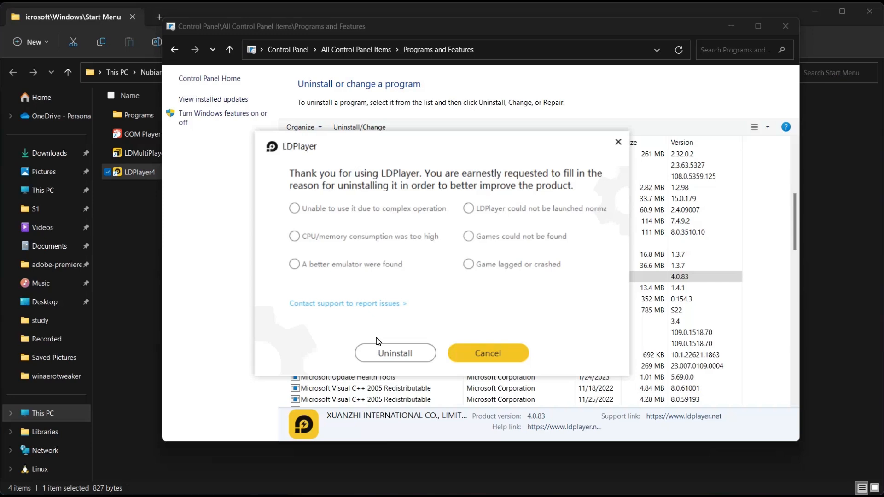
mouse_move(412, 337)
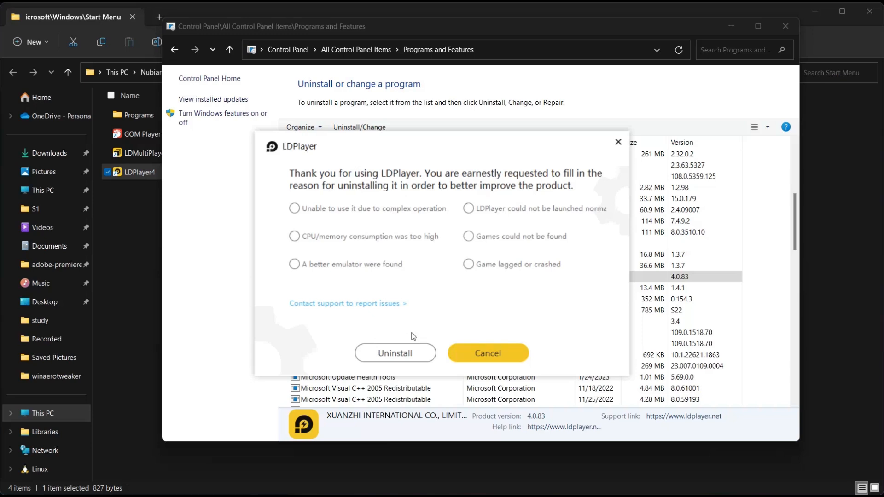
left_click(488, 353)
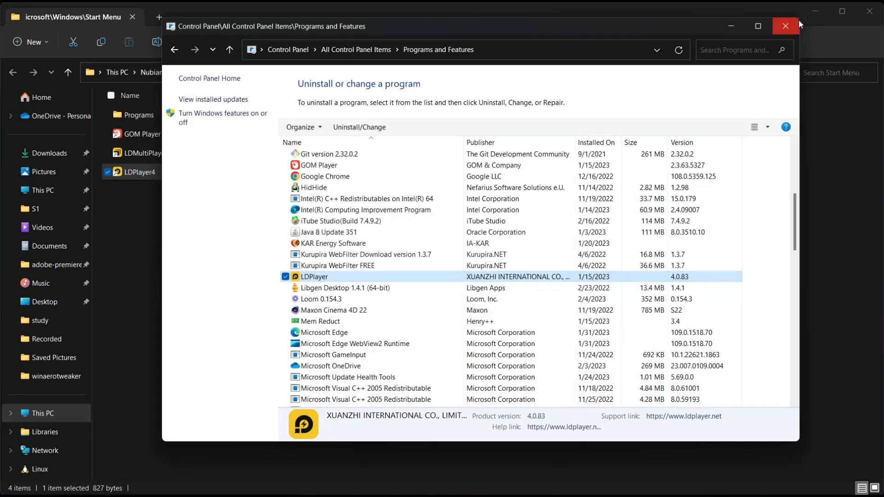
left_click(785, 26)
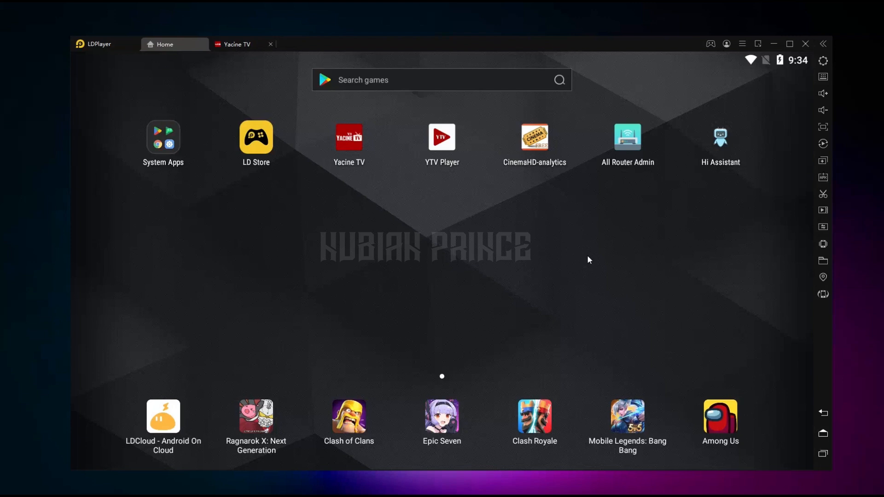
mouse_move(825, 65)
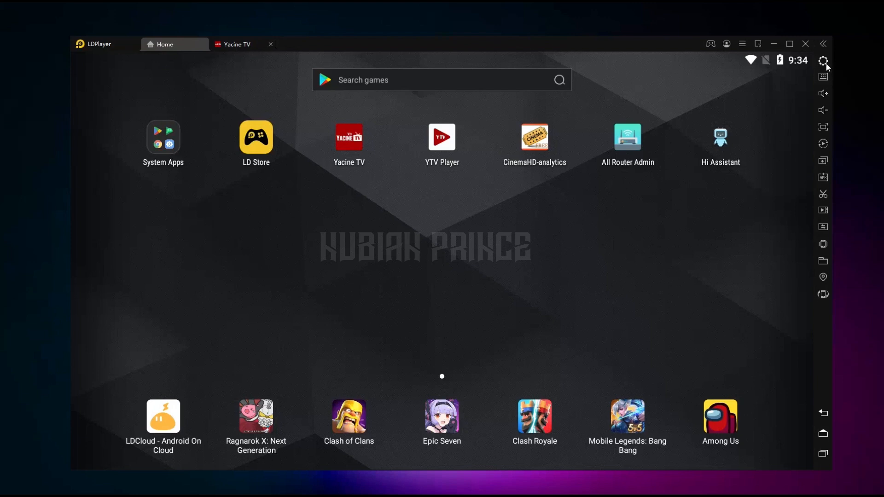
Clear LDPlayer's disk cache under Advanced settings, confirm it and accept Restart now
left_click(822, 61)
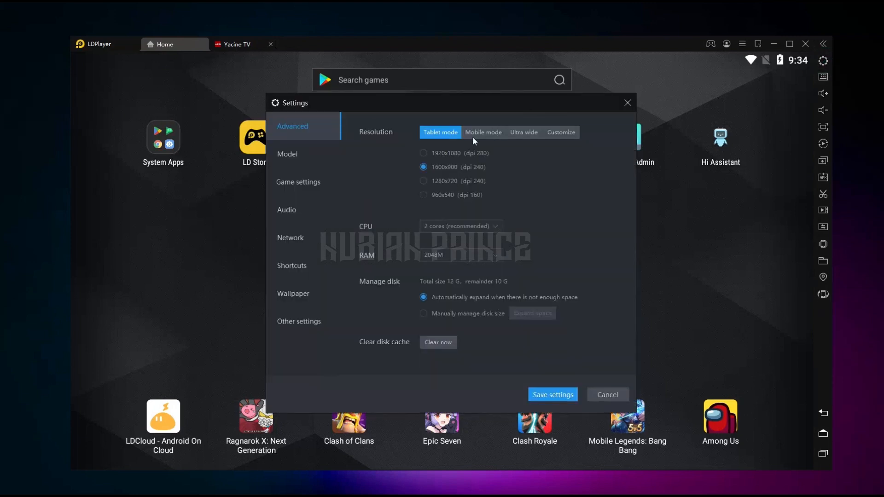
mouse_move(416, 306)
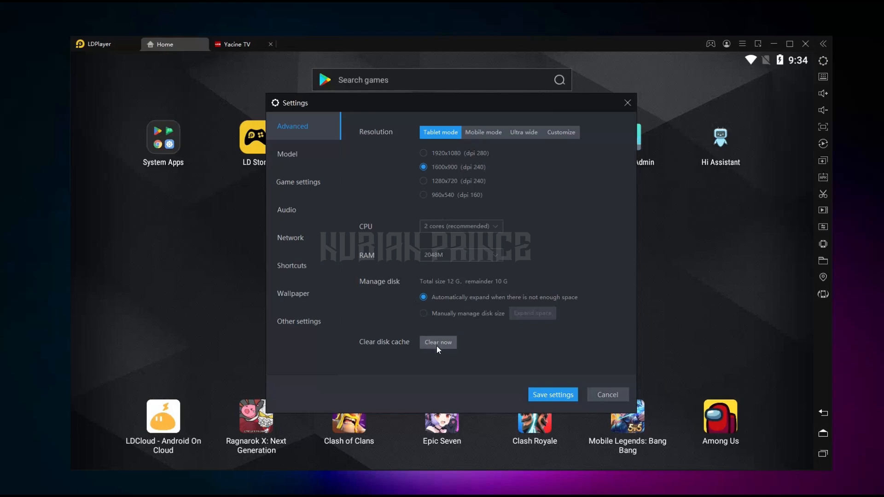
left_click(438, 343)
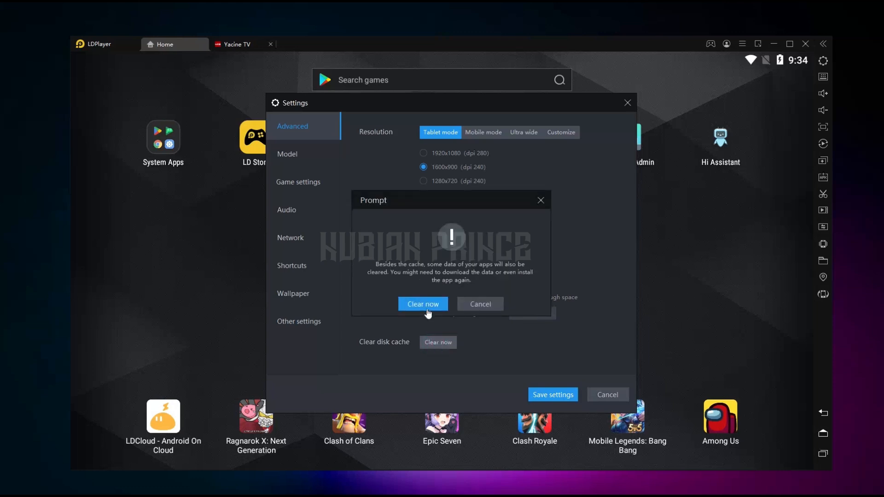
left_click(422, 304)
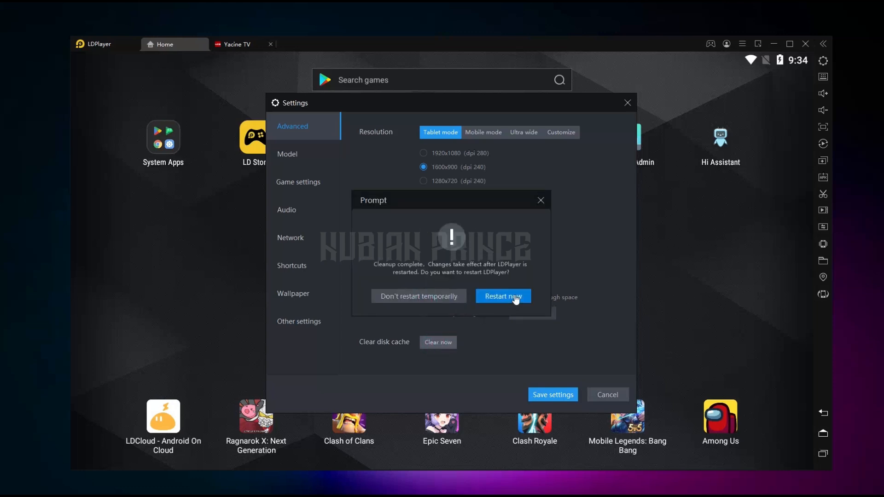
left_click(502, 295)
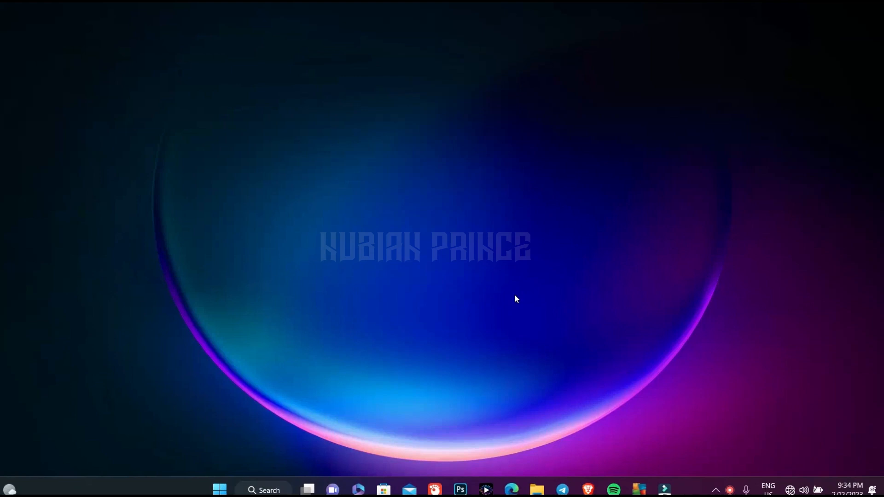